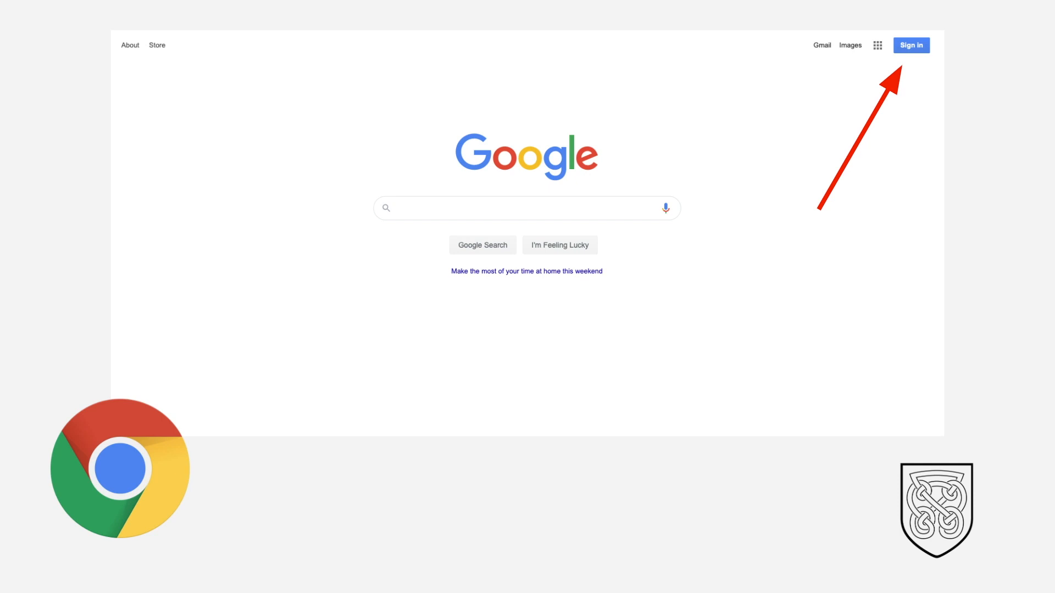
left_click(911, 45)
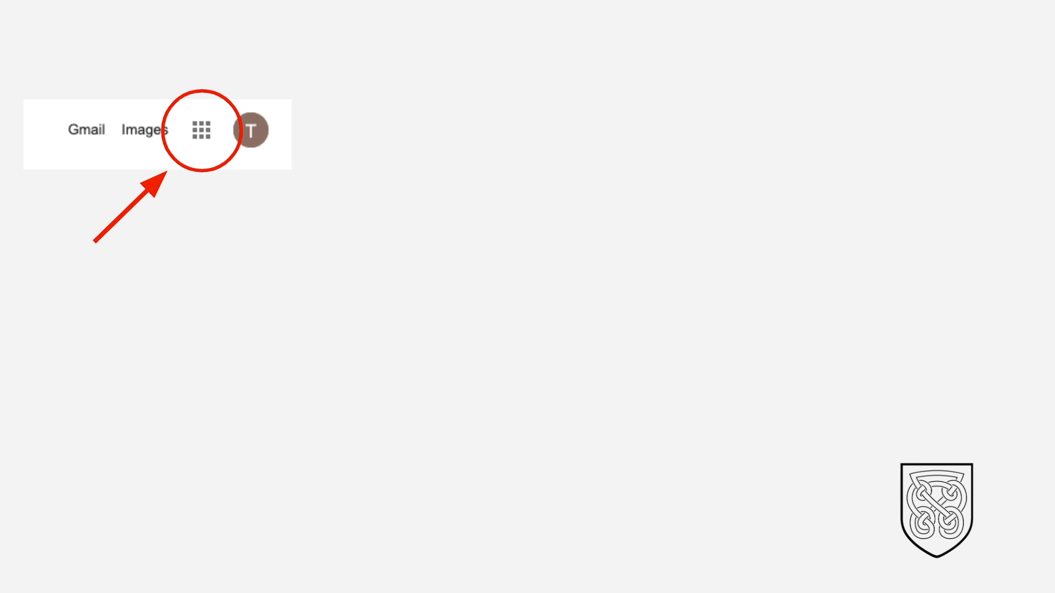
left_click(201, 130)
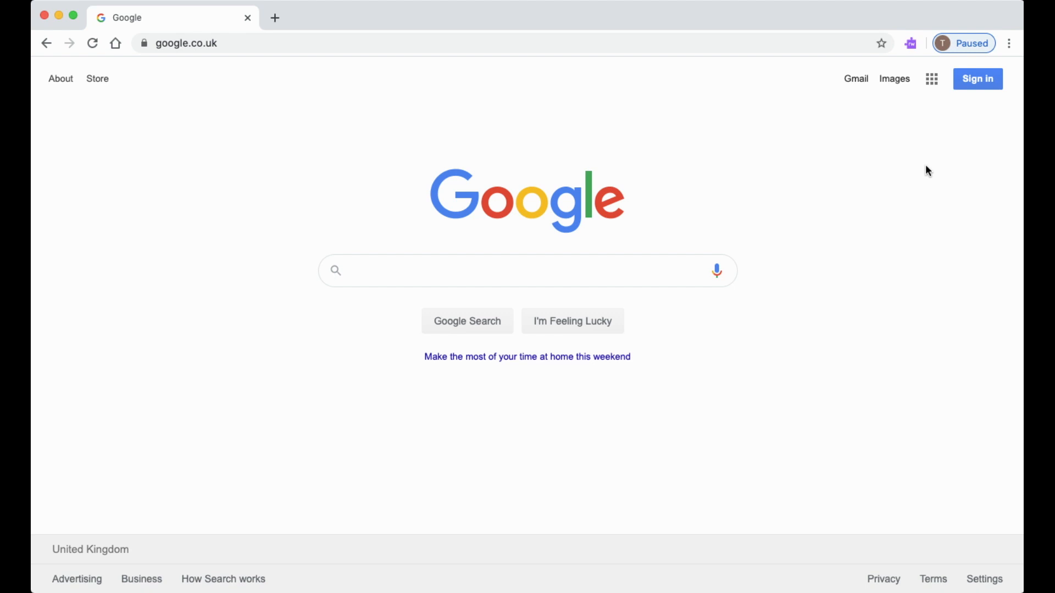
mouse_move(978, 78)
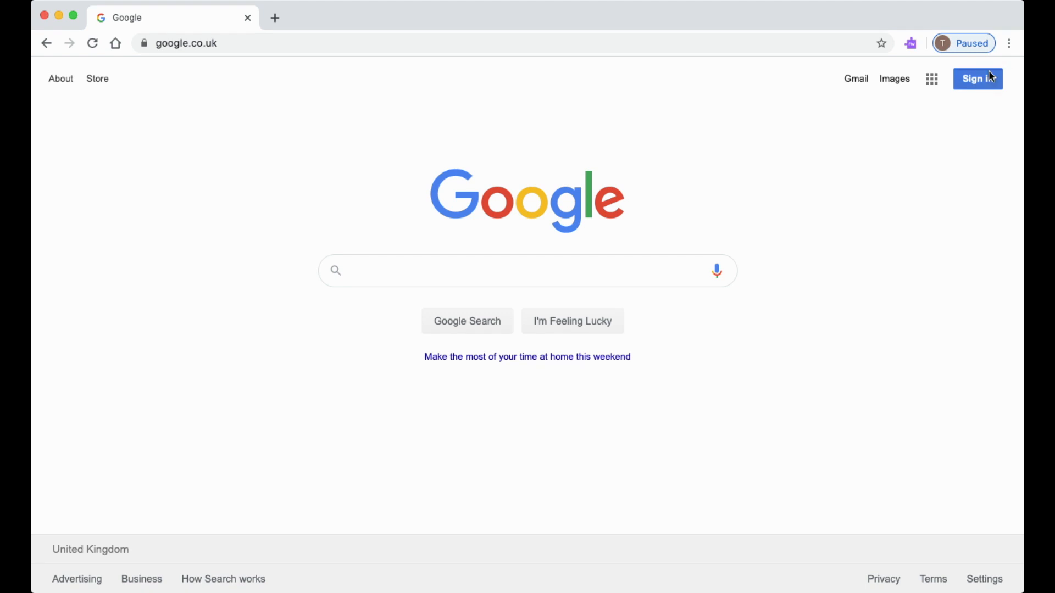
left_click(978, 78)
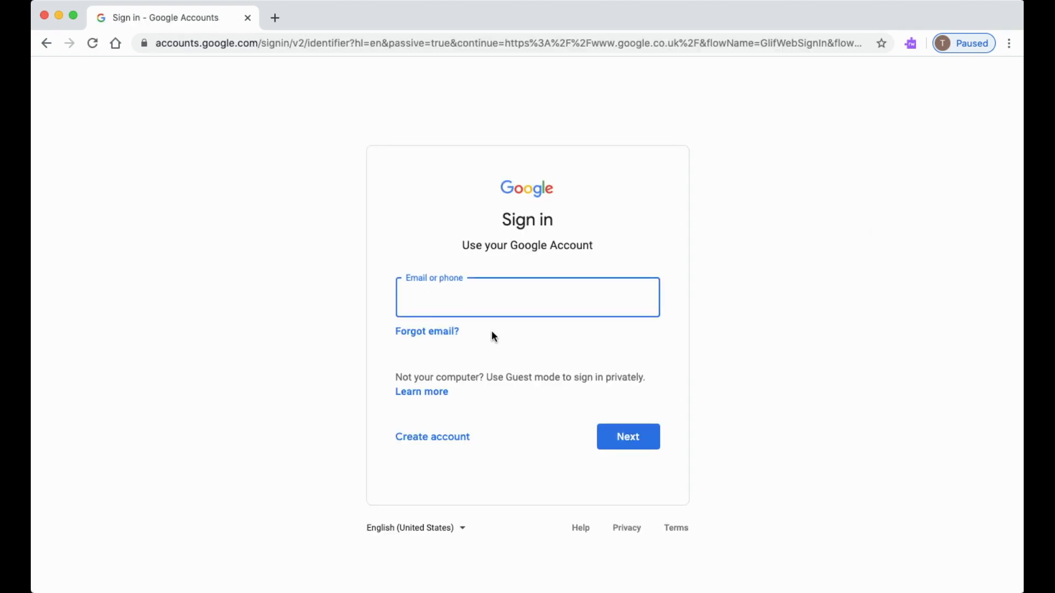
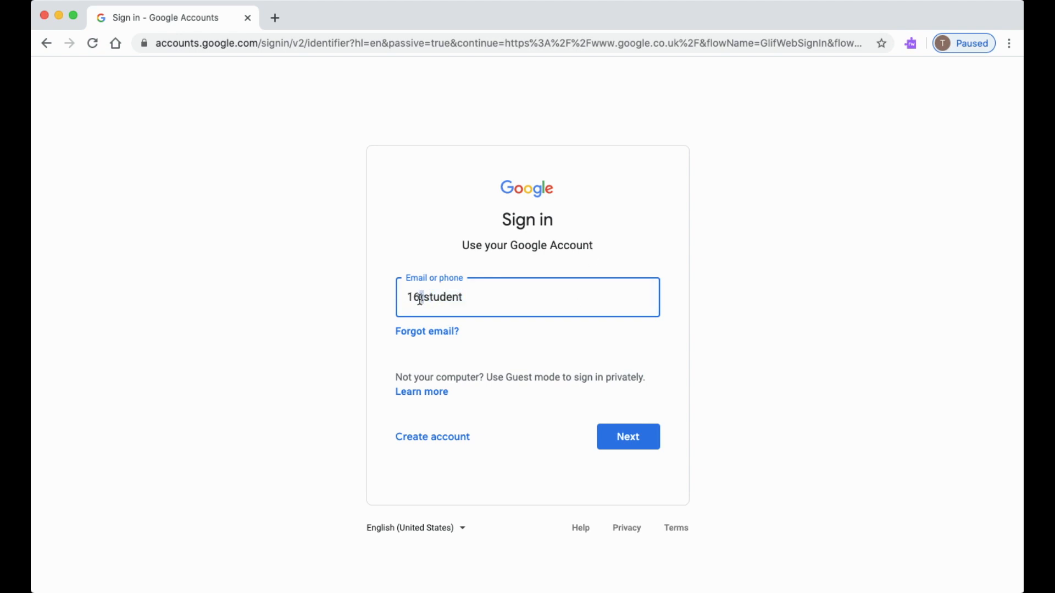
Complete the email with the students school domain, then enter the password to sign in.
double_click(443, 297)
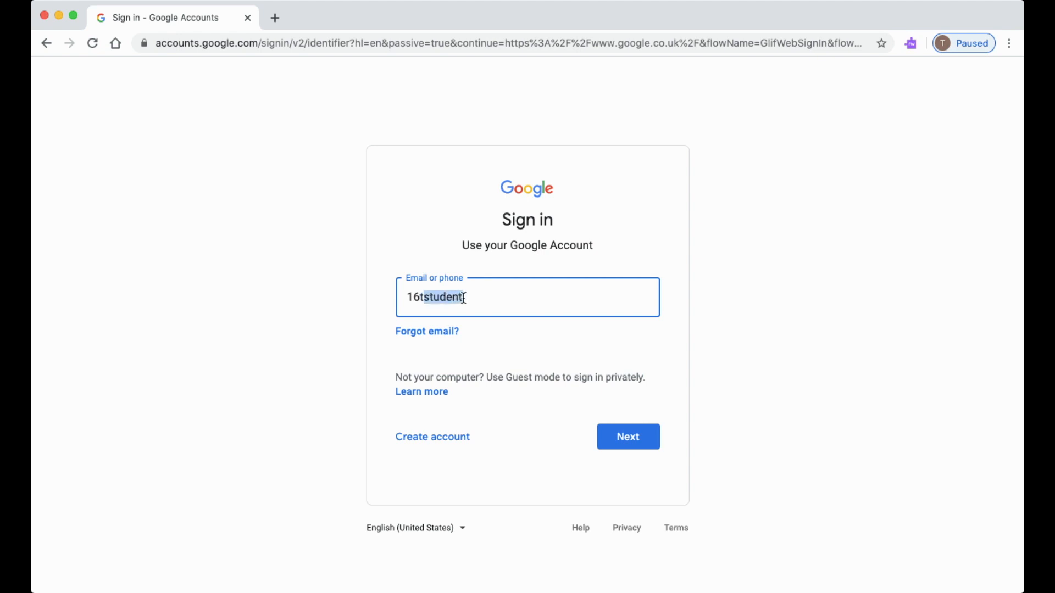
type("@")
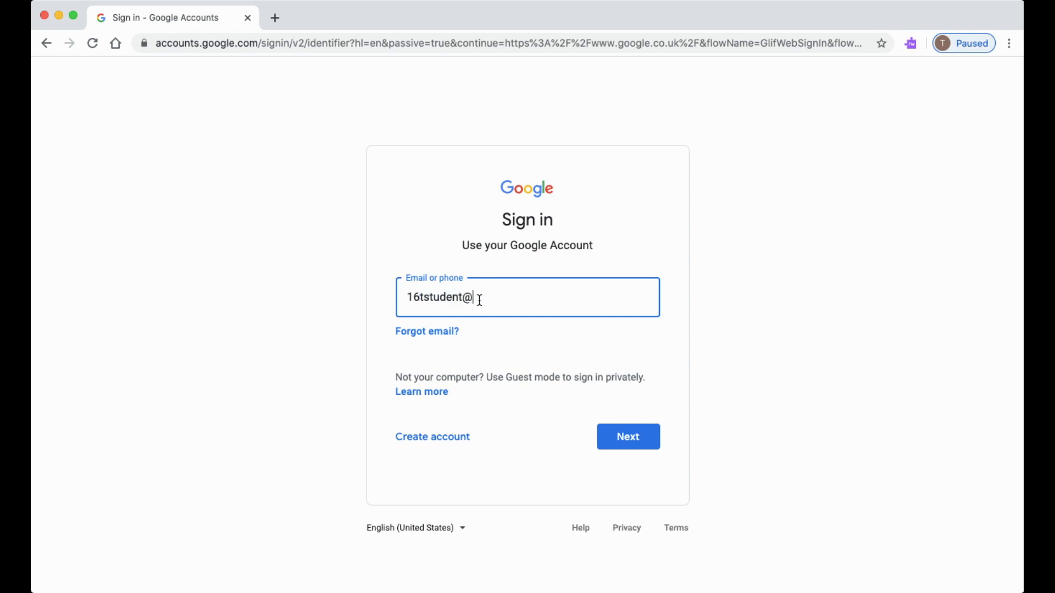
type("students.priory.herts.")
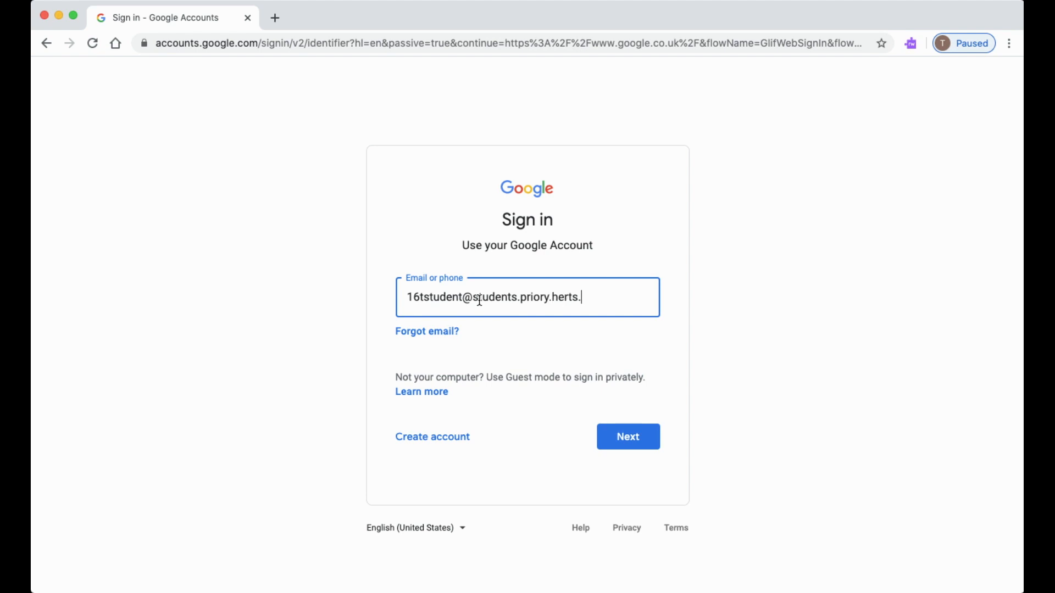
type("sch.uk")
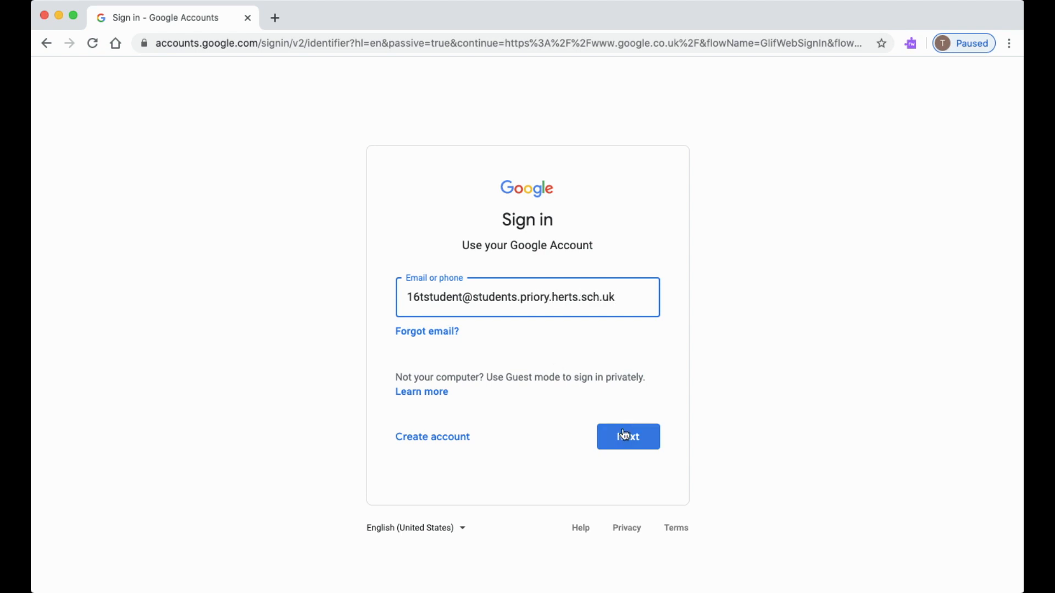
left_click(627, 436)
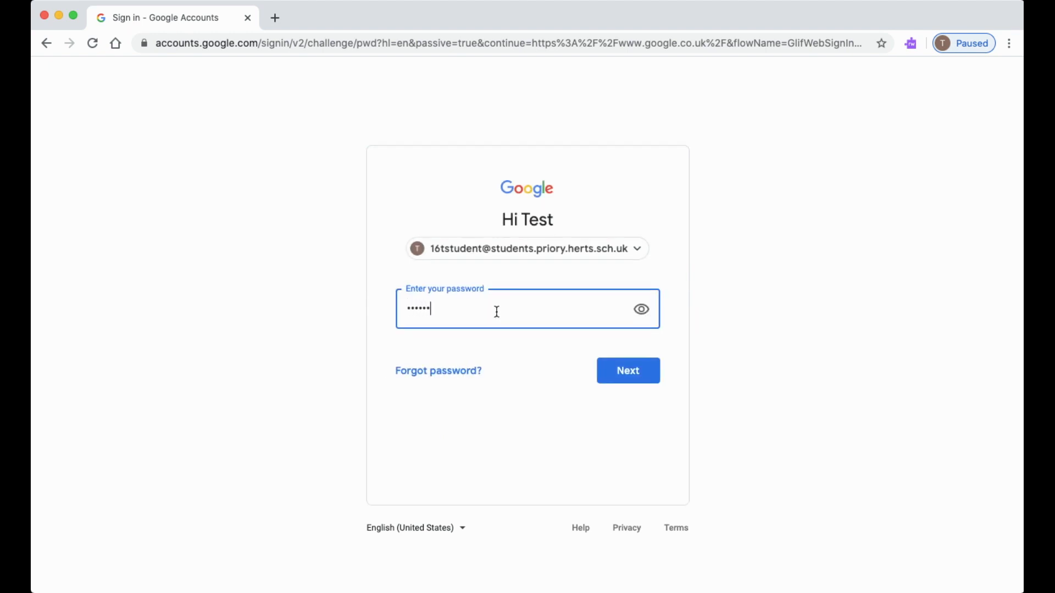
key("Backspace")
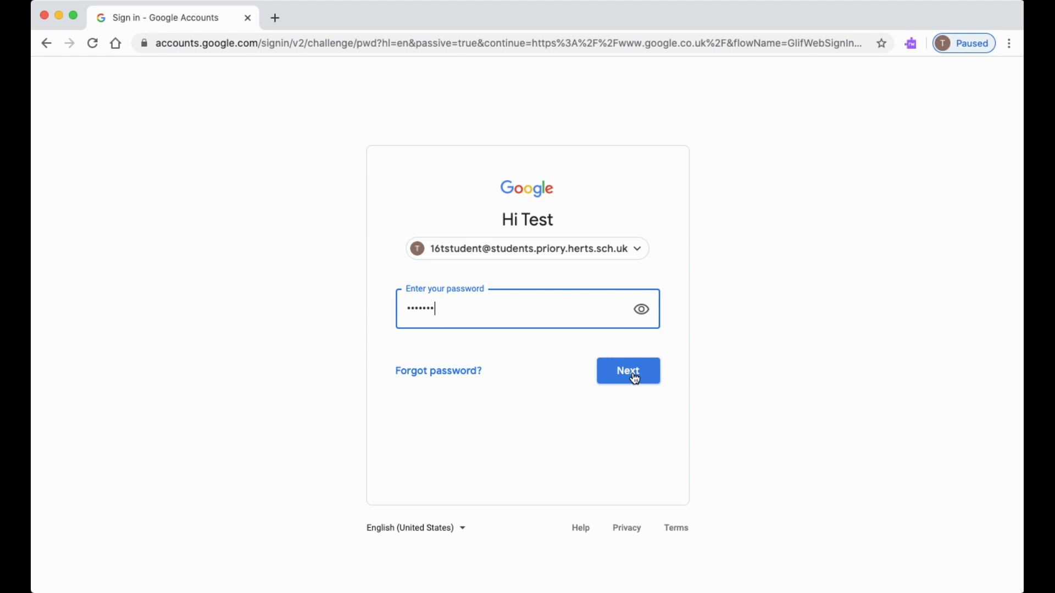
left_click(627, 371)
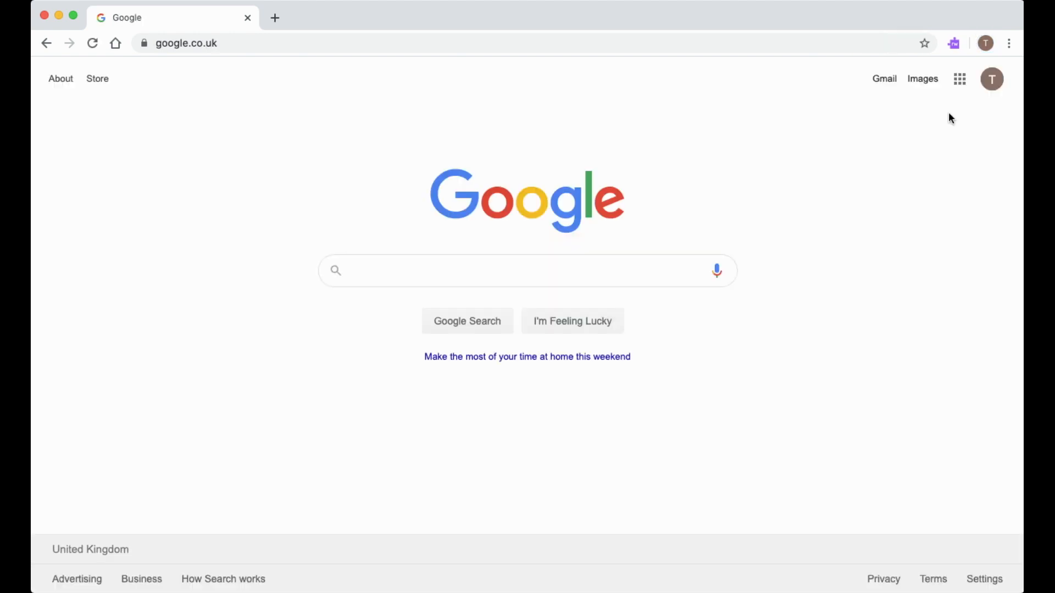
View and close the signed-in student account details, then show the Google apps grid.
left_click(992, 78)
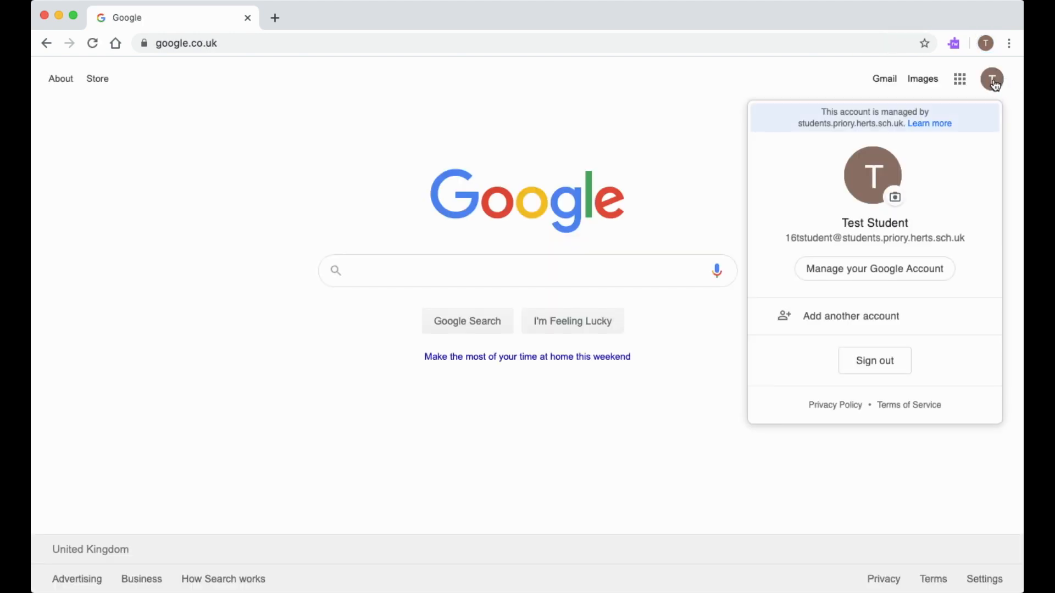
mouse_move(983, 93)
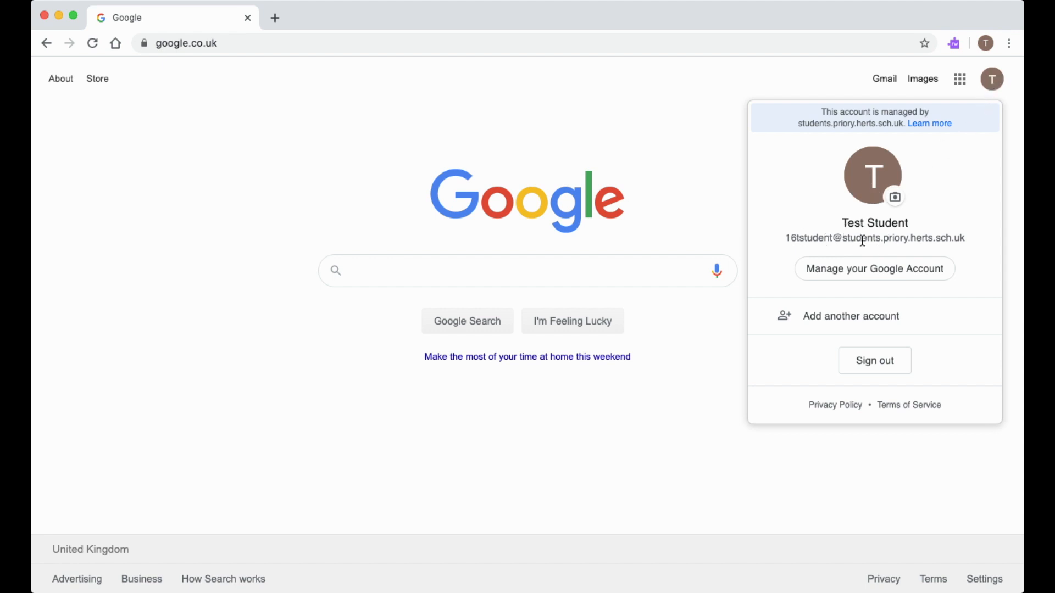
mouse_move(689, 145)
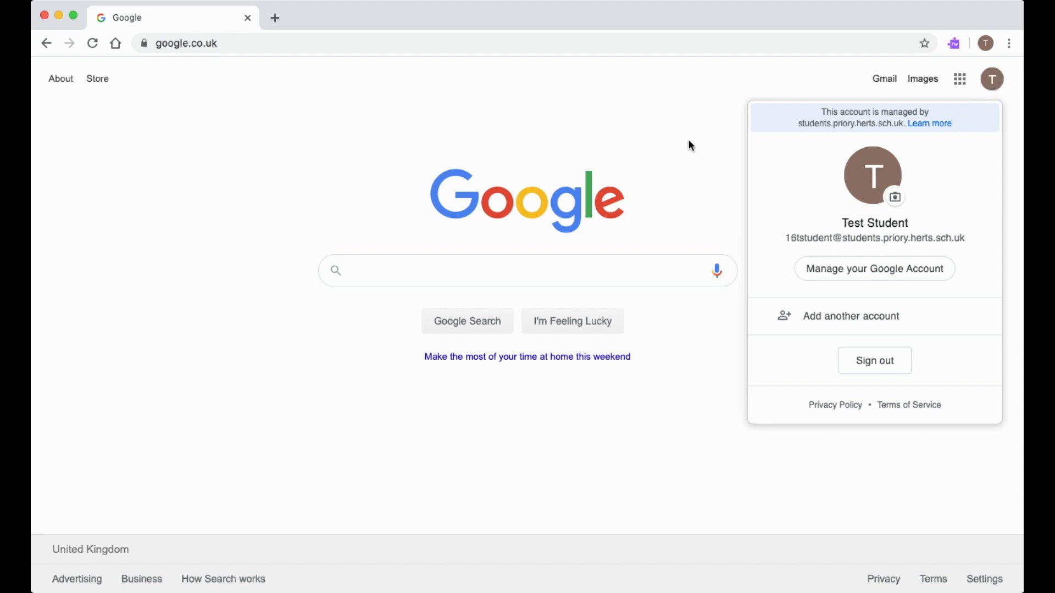
left_click(991, 79)
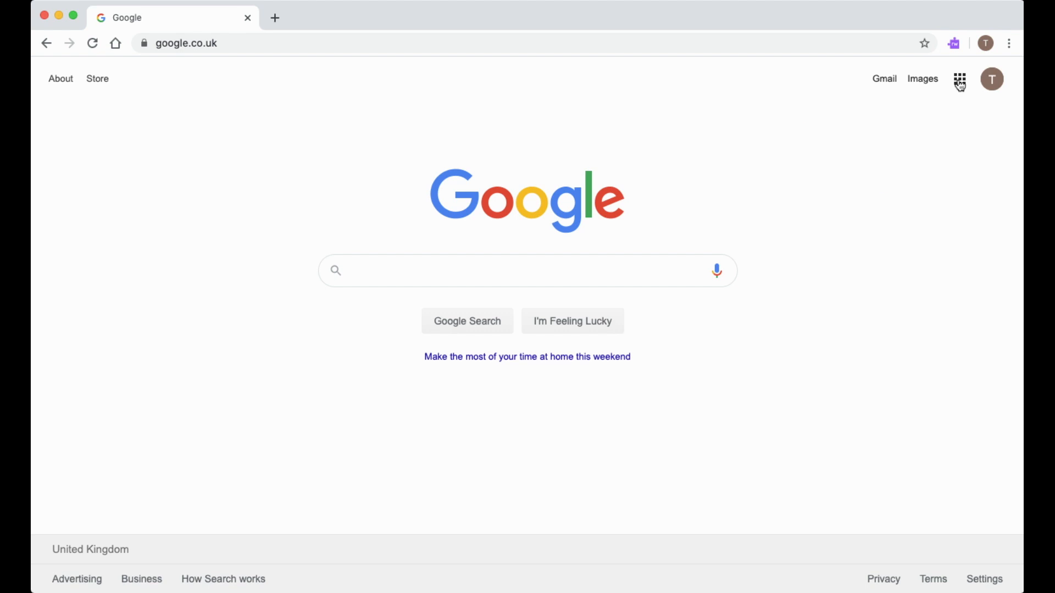
left_click(959, 79)
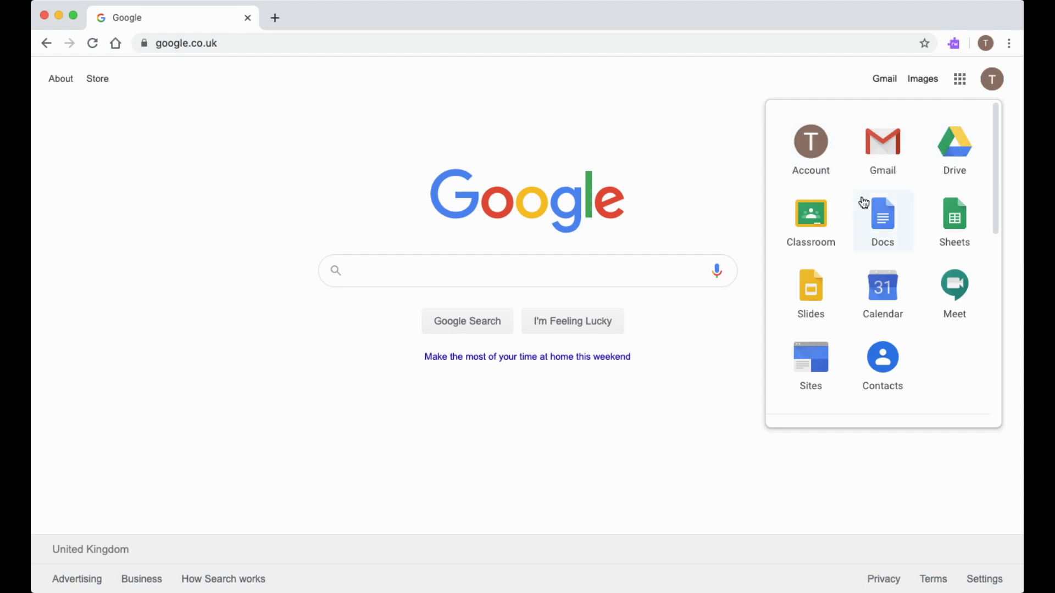
mouse_move(954, 293)
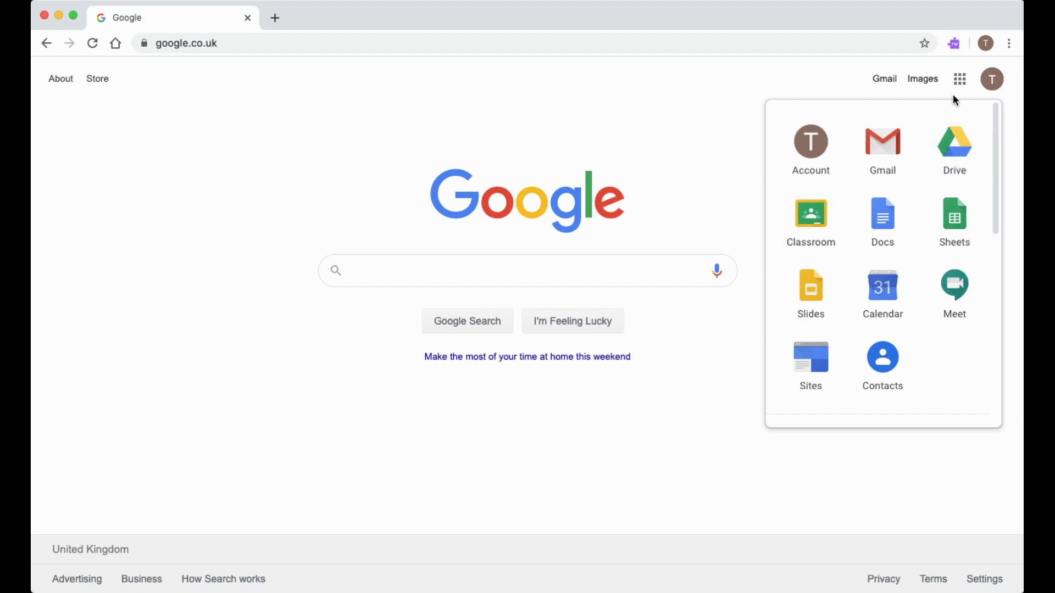
mouse_move(954, 215)
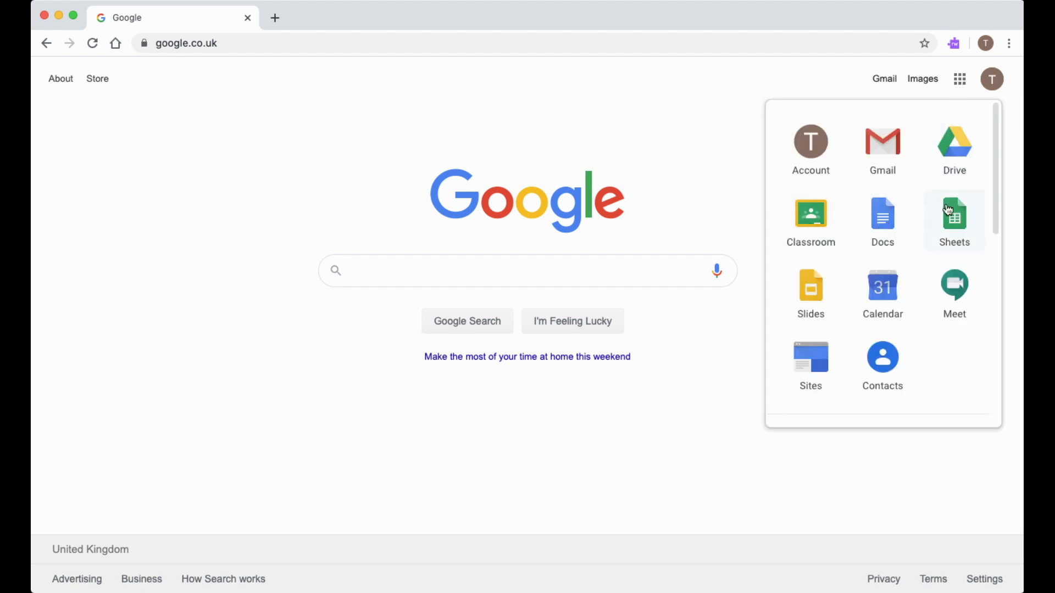